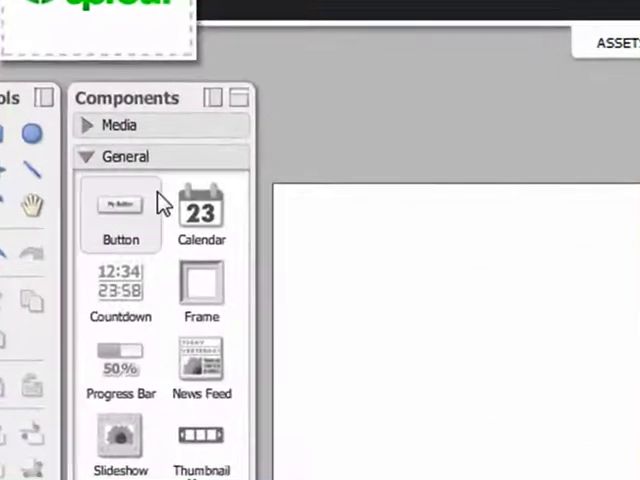
Drag the Calendar component from the General section onto the page canvas
{"action": "left_click_drag", "start_coordinate": [201, 210], "coordinate": [390, 265]}
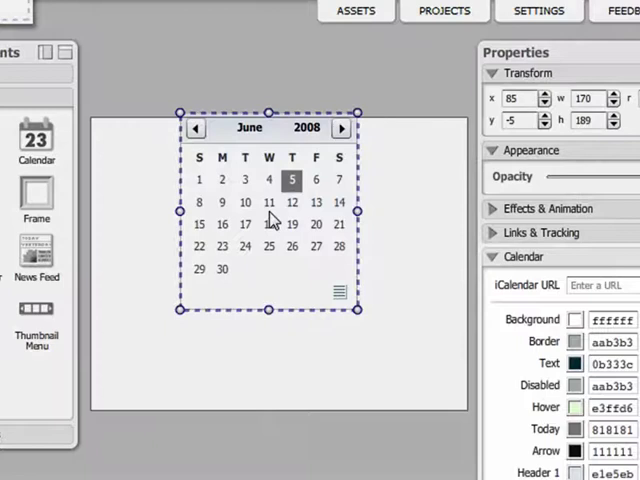
Enter the Yahoo Sports webcal feed address as the calendar's iCalendar URL
{"action": "left_click", "coordinate": [600, 285]}
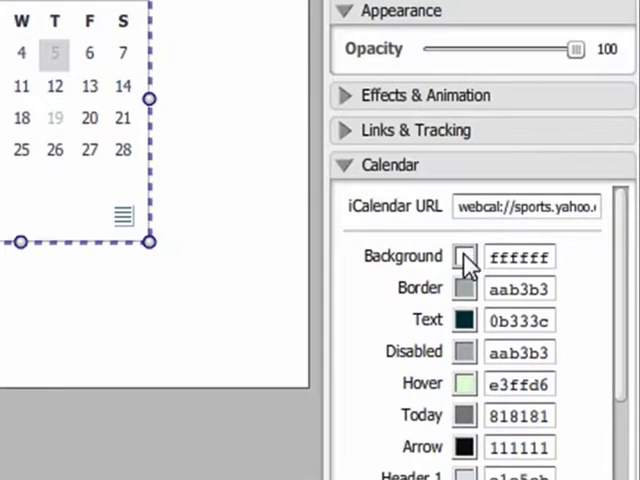
Set the calendar background to ff8000 and the border to 000000
{"action": "left_click", "coordinate": [463, 256]}
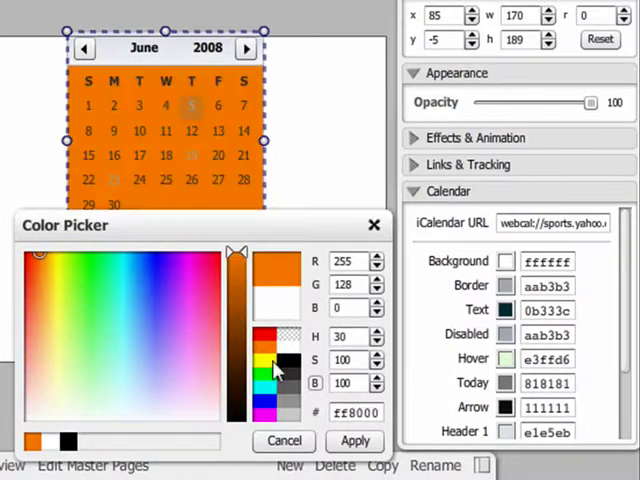
{"action": "left_click", "coordinate": [355, 440]}
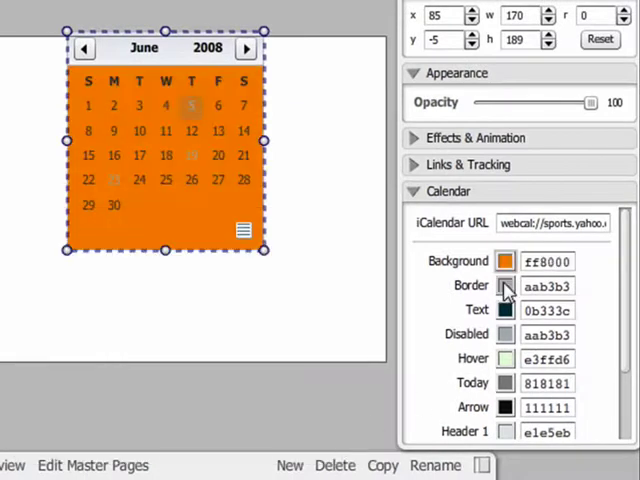
{"action": "left_click", "coordinate": [505, 286]}
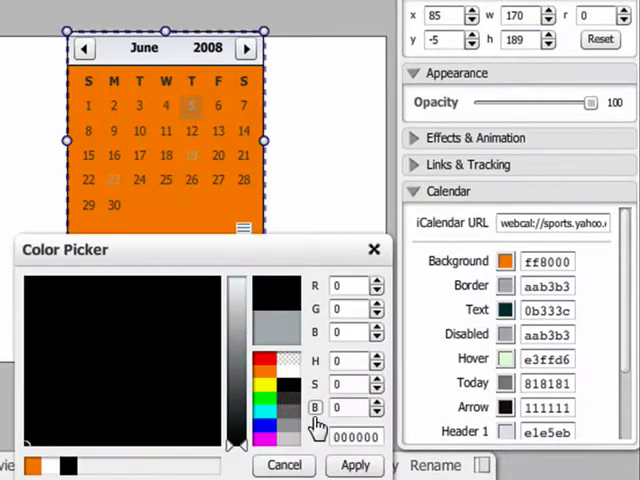
{"action": "left_click", "coordinate": [354, 465]}
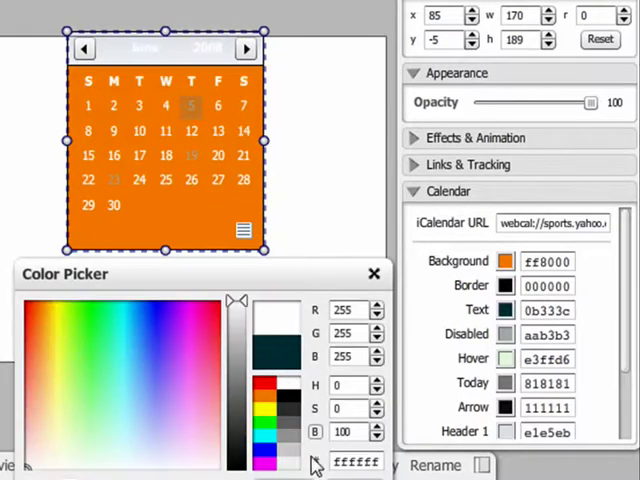
Set Text to ffffff, Disabled to 0000ff, Hover to 000000, and Today to 00ffff
{"action": "left_click", "coordinate": [375, 273]}
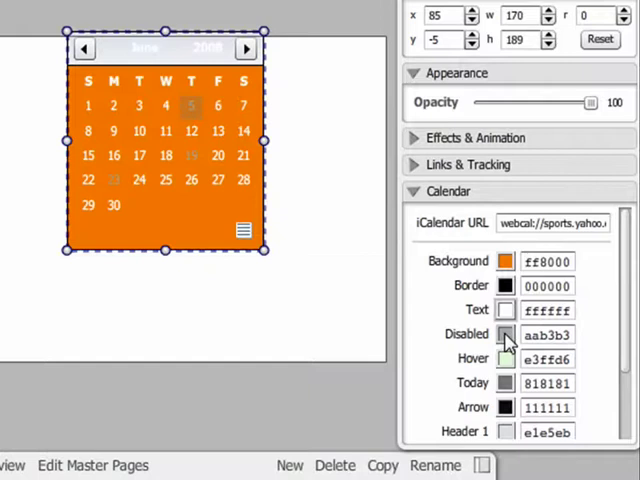
{"action": "left_click", "coordinate": [506, 335]}
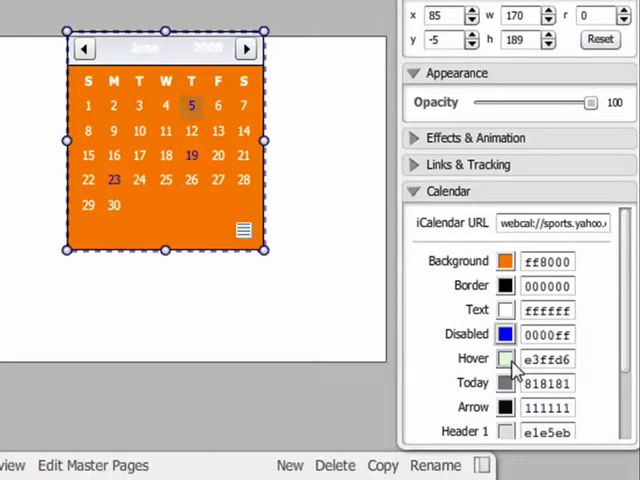
{"action": "left_click", "coordinate": [505, 358]}
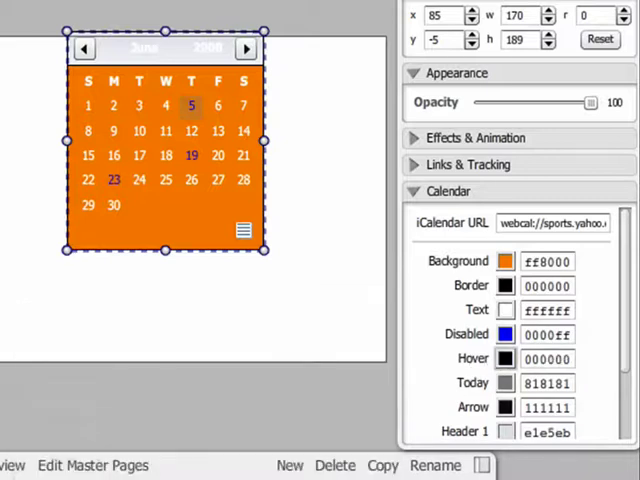
{"action": "left_click", "coordinate": [505, 383]}
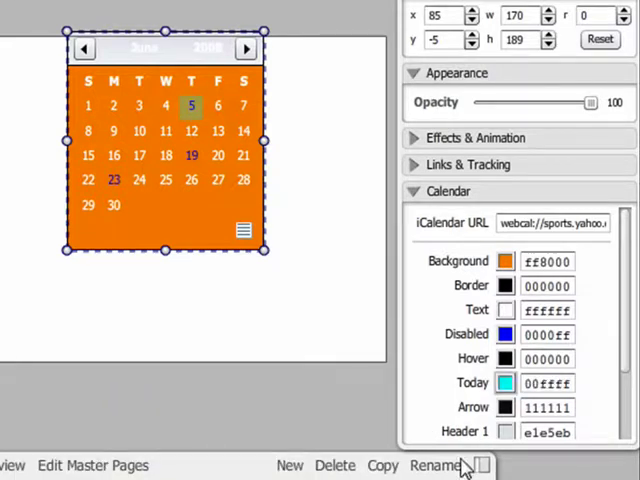
Set Arrow to ffff00 and Header 2 to 000000, and set both fonts to 13
{"action": "left_click", "coordinate": [506, 407]}
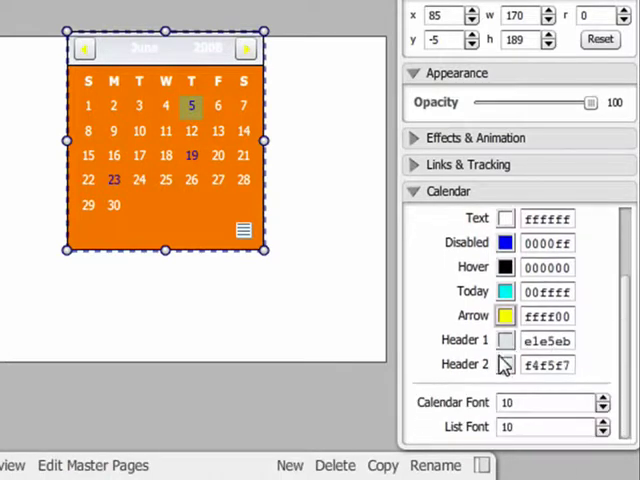
{"action": "left_click", "coordinate": [505, 364]}
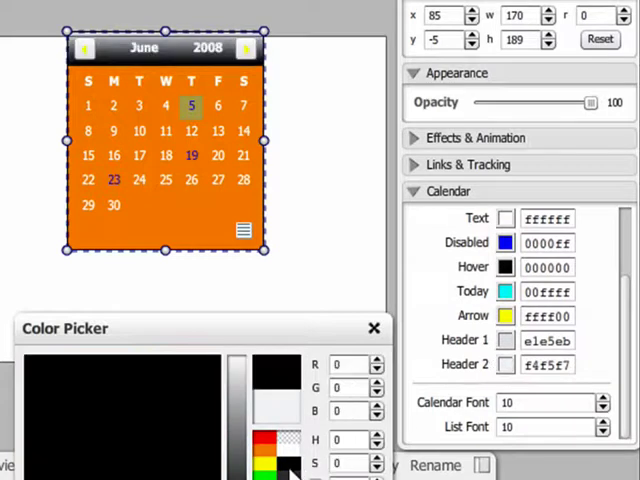
{"action": "left_click", "coordinate": [375, 328]}
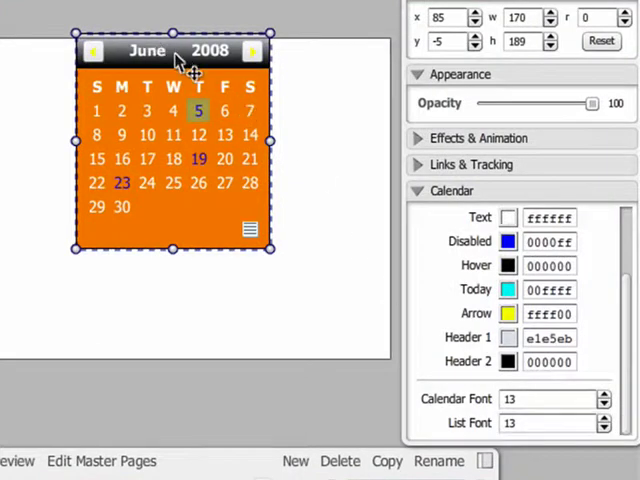
{"action": "left_click_drag", "start_coordinate": [175, 55], "coordinate": [183, 108]}
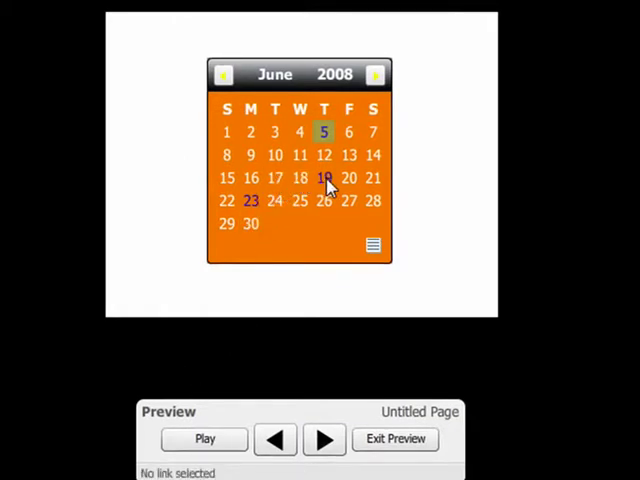
{"action": "mouse_move", "coordinate": [345, 142]}
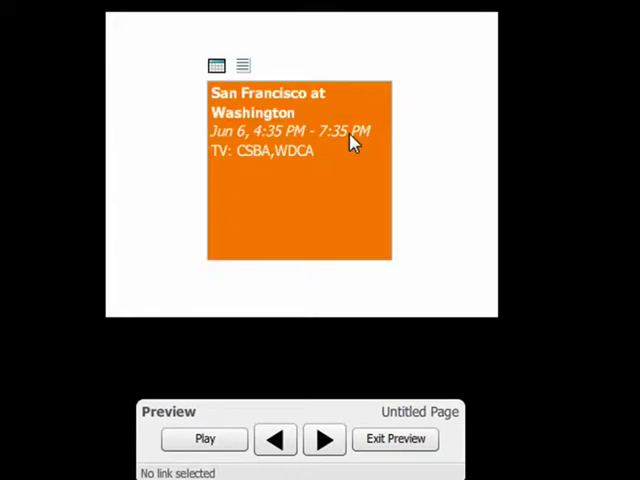
{"action": "mouse_move", "coordinate": [332, 120]}
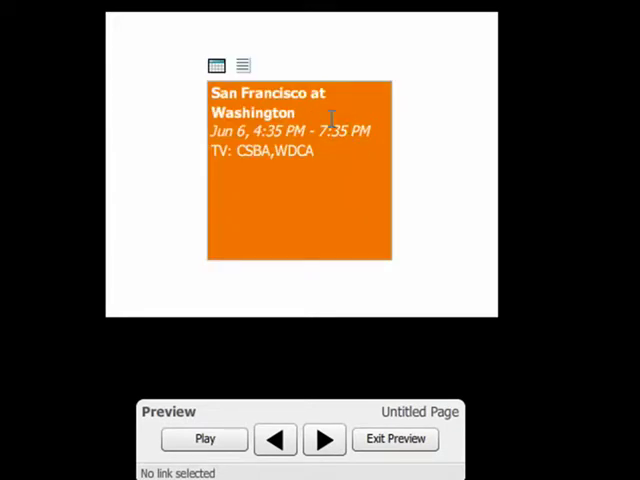